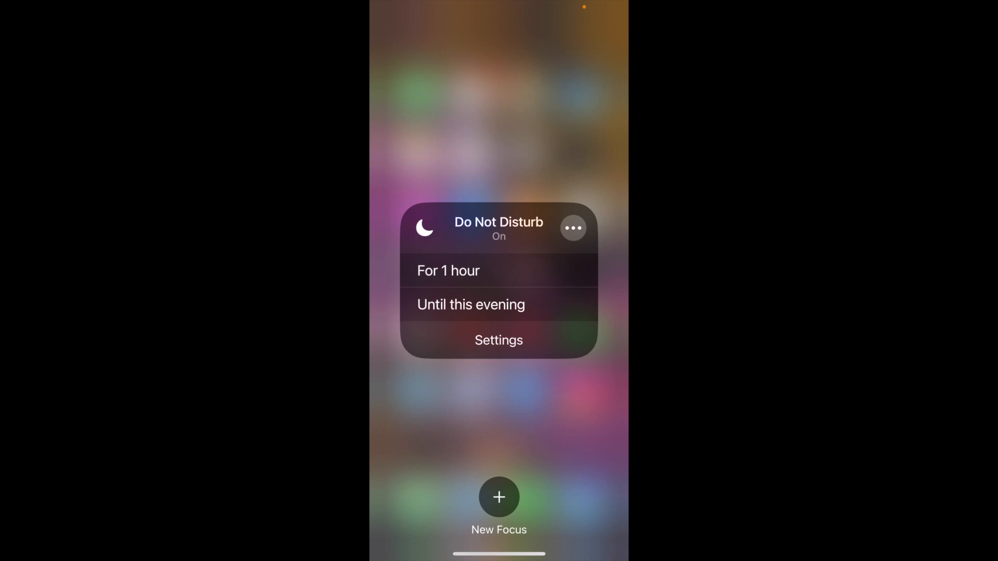
Step: Browse the Do Not Disturb focus settings page and return to the Focus list twice
{"action": "left_click", "coordinate": [498, 340]}
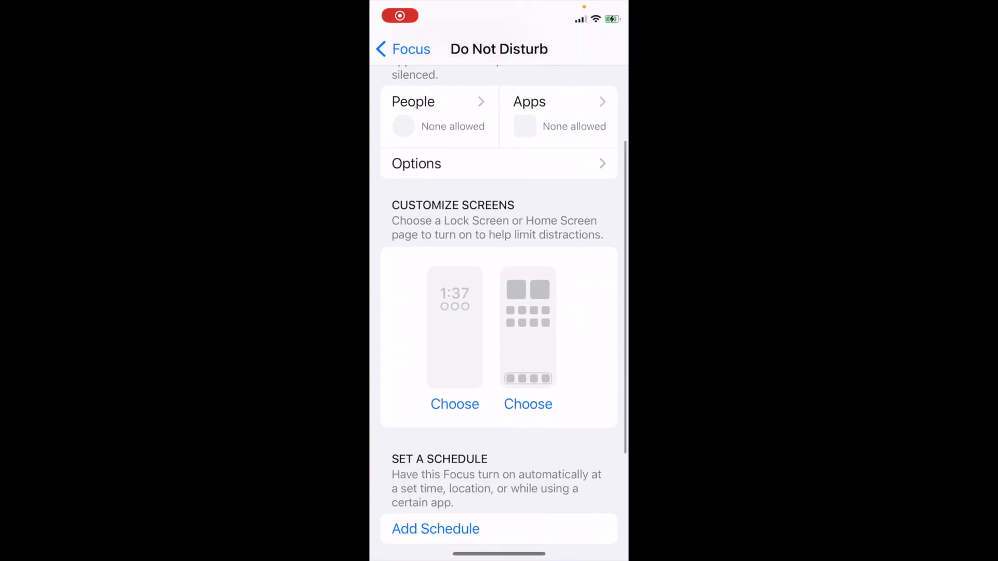
{"action": "left_click", "coordinate": [402, 49]}
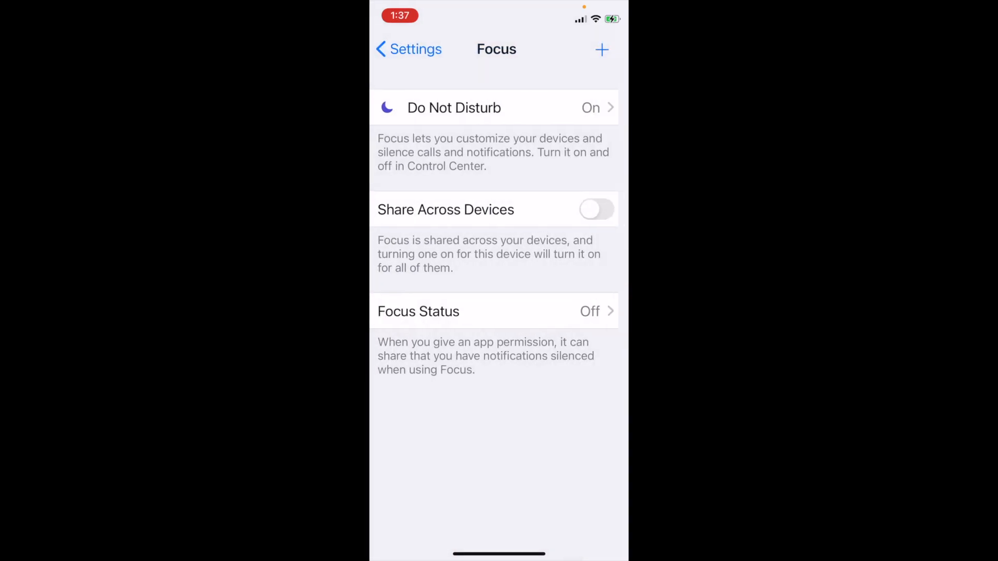
{"action": "left_click", "coordinate": [454, 107]}
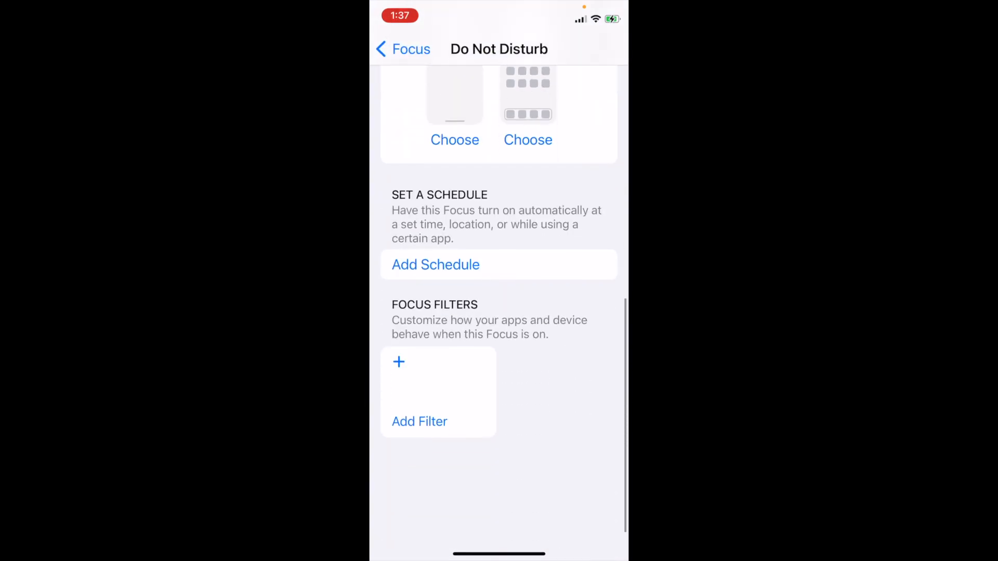
{"action": "left_click", "coordinate": [404, 49]}
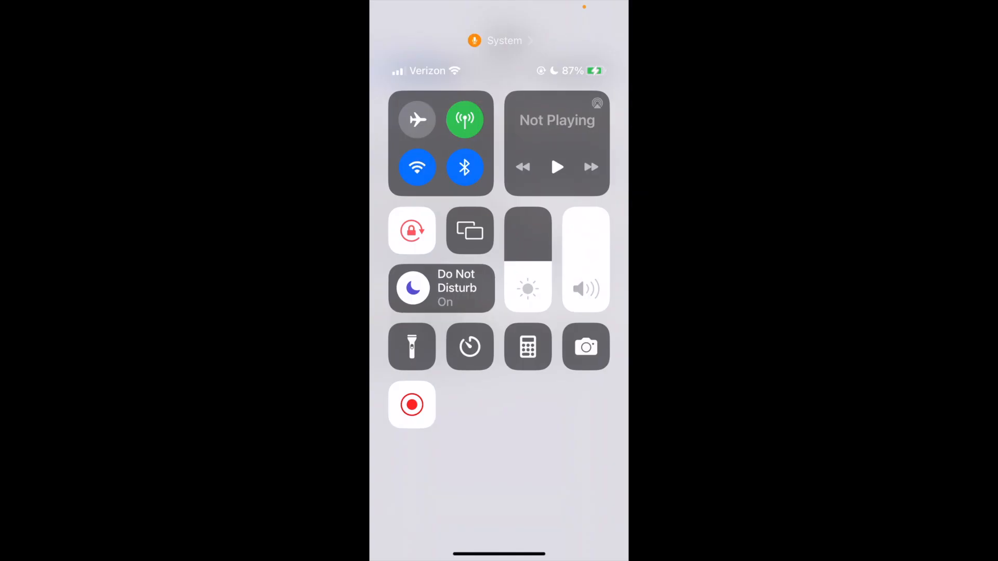
Step: Switch Do Not Disturb off so only the general Focus tile remains
{"action": "left_click", "coordinate": [442, 288]}
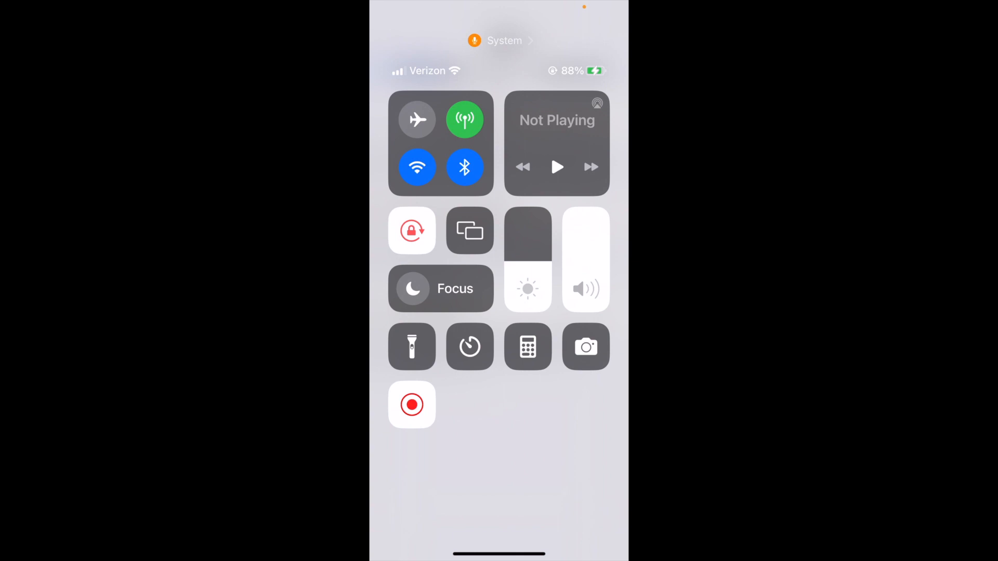